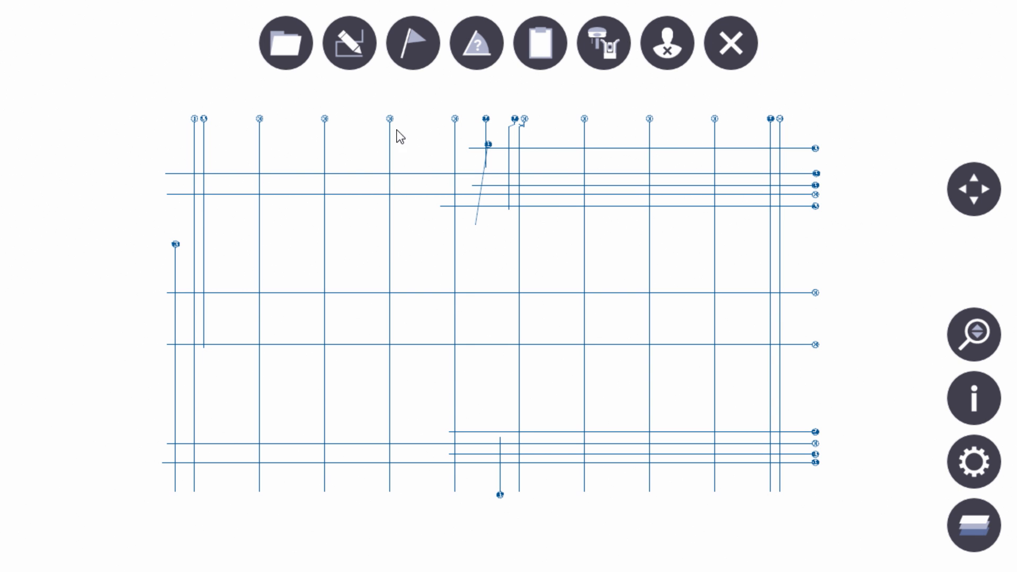
mouse_move(595, 335)
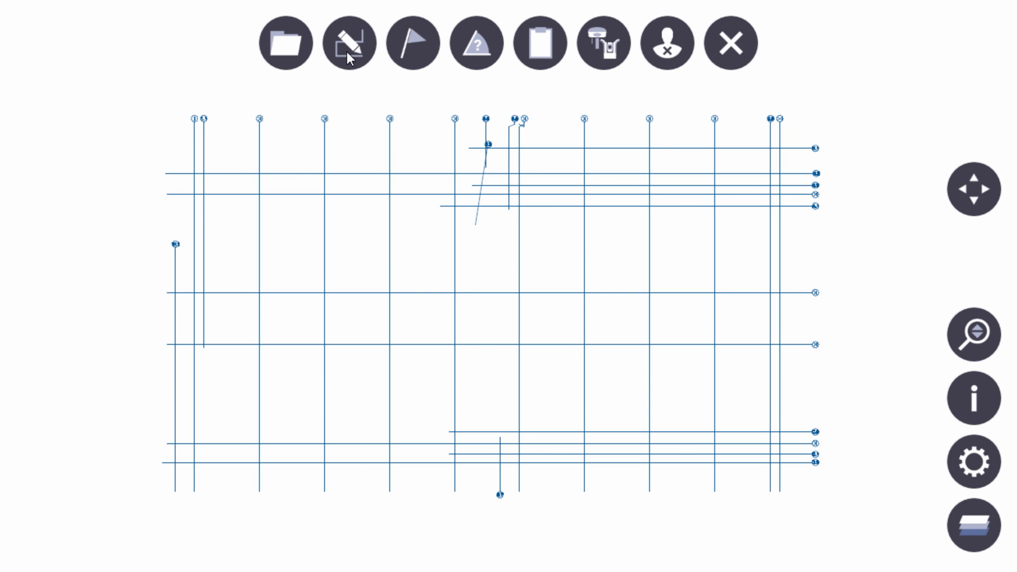
Activate the pencil Create Points tools on the grid-line drawing.
left_click(350, 42)
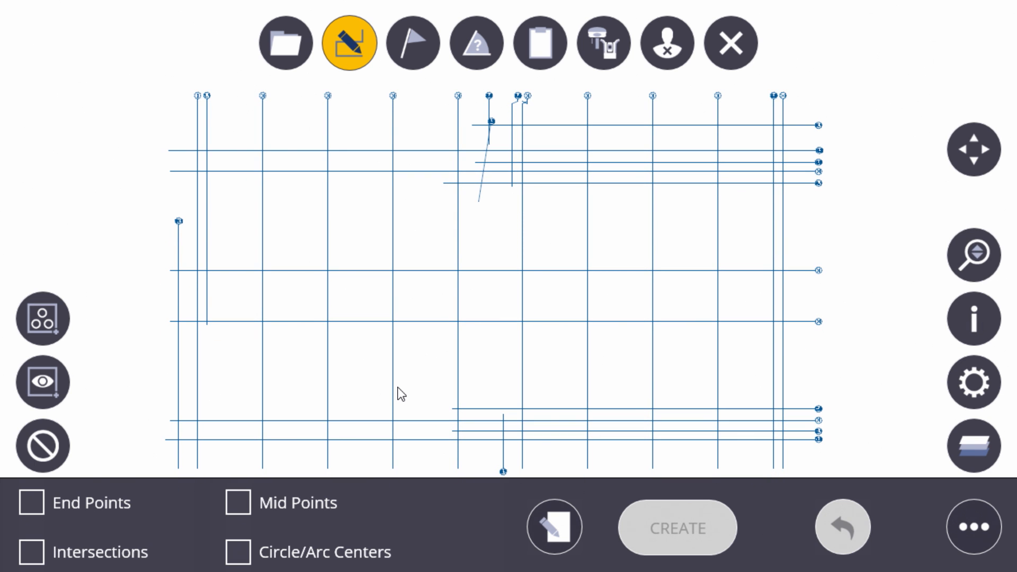
Choose Intersections as the point type and select all 124 visible grid intersections.
left_click(31, 552)
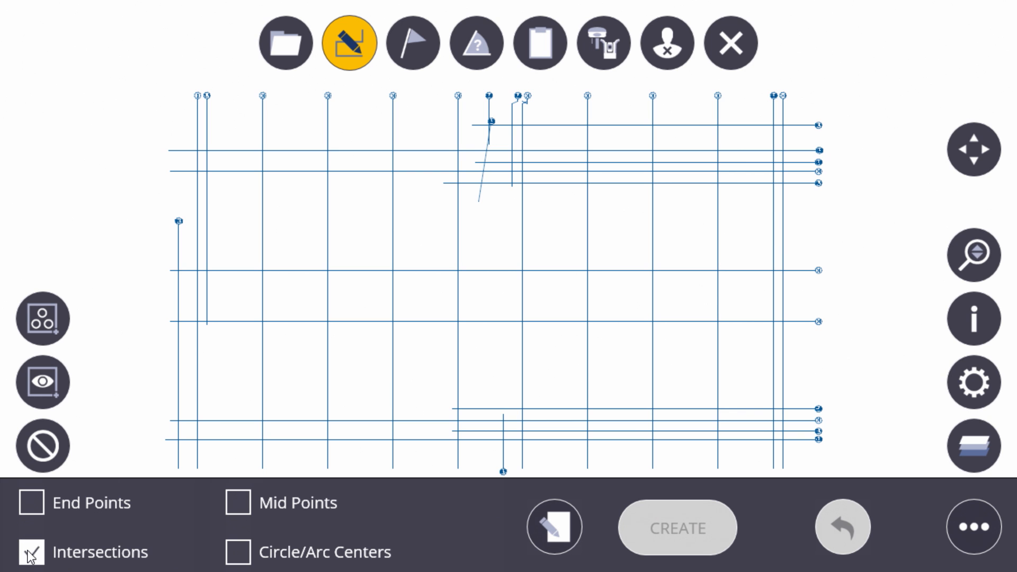
left_click(31, 552)
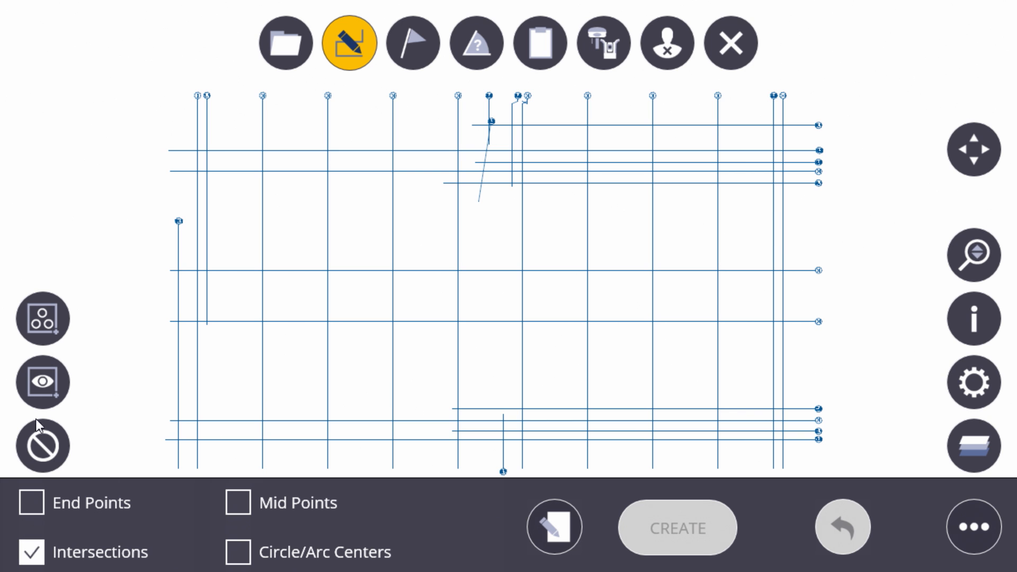
left_click(43, 318)
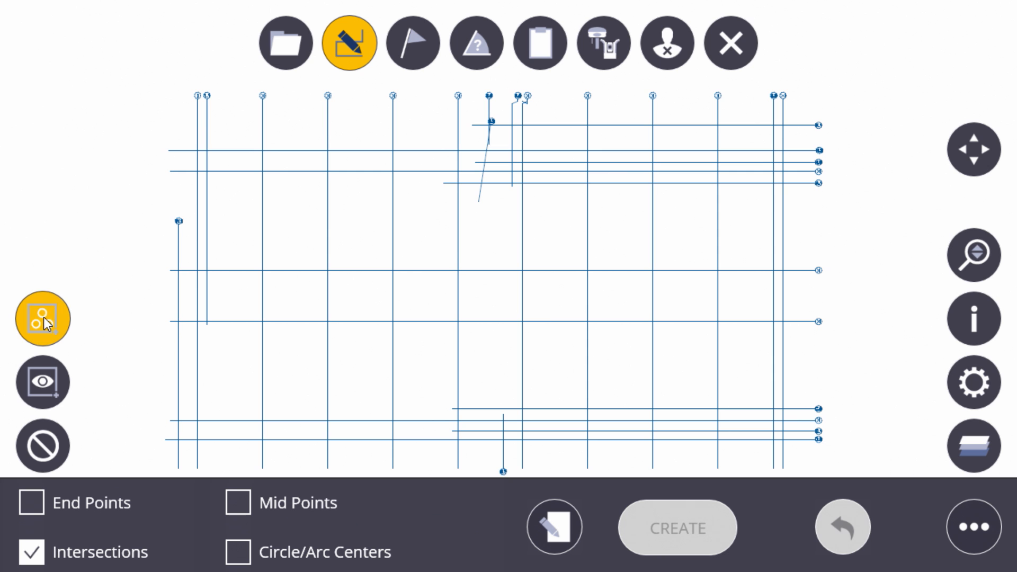
left_click(42, 318)
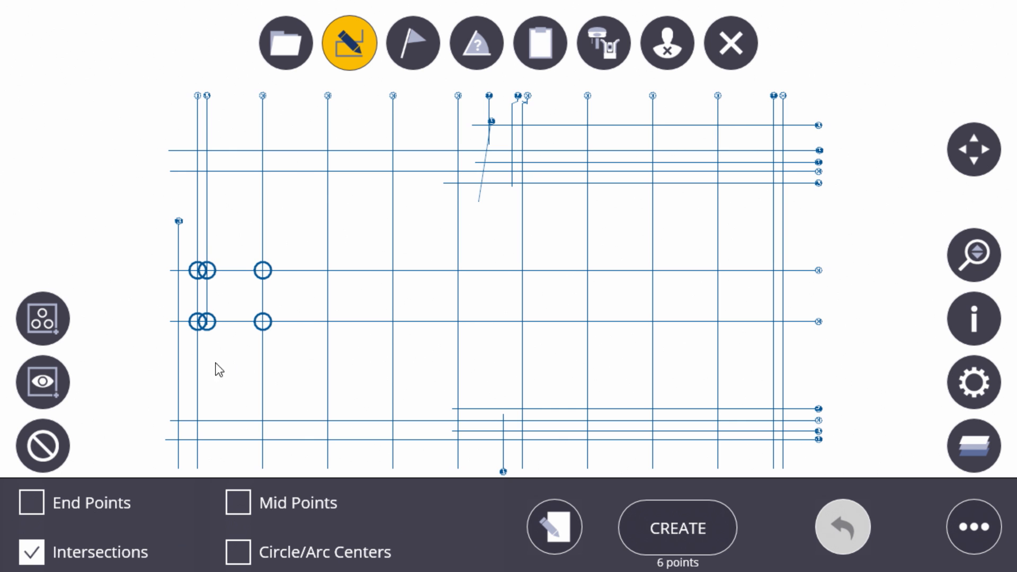
mouse_move(43, 382)
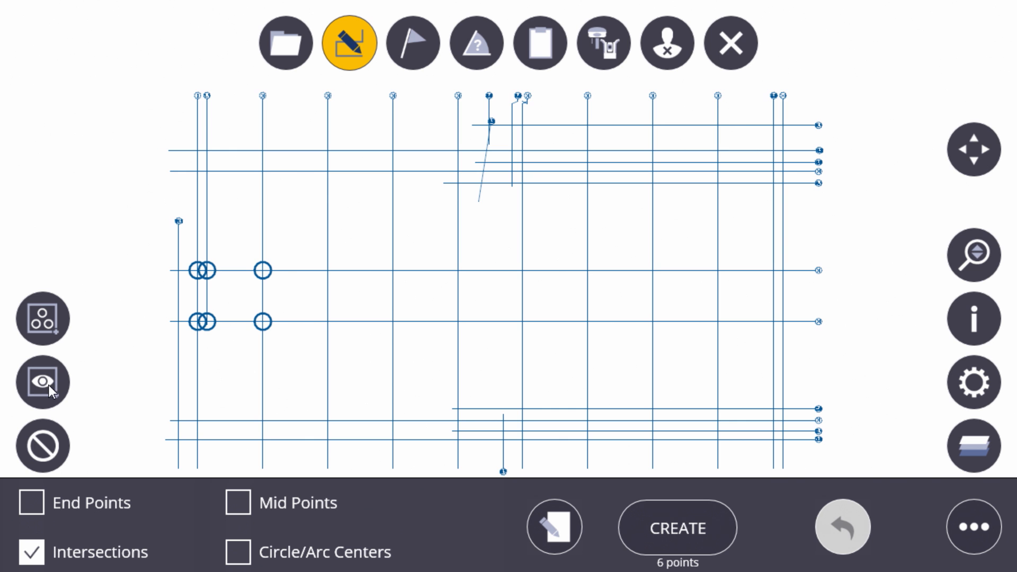
left_click(43, 381)
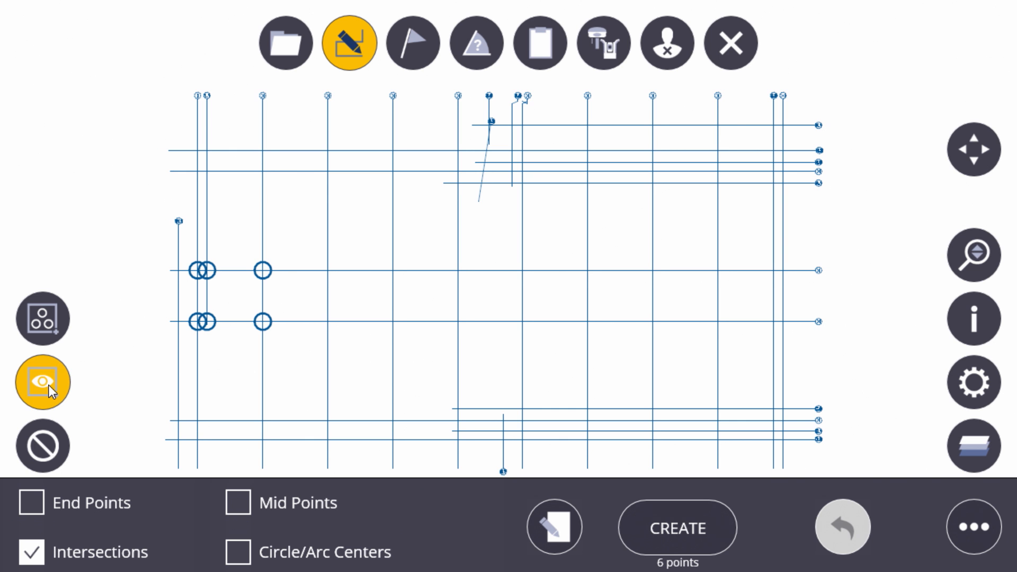
left_click(42, 381)
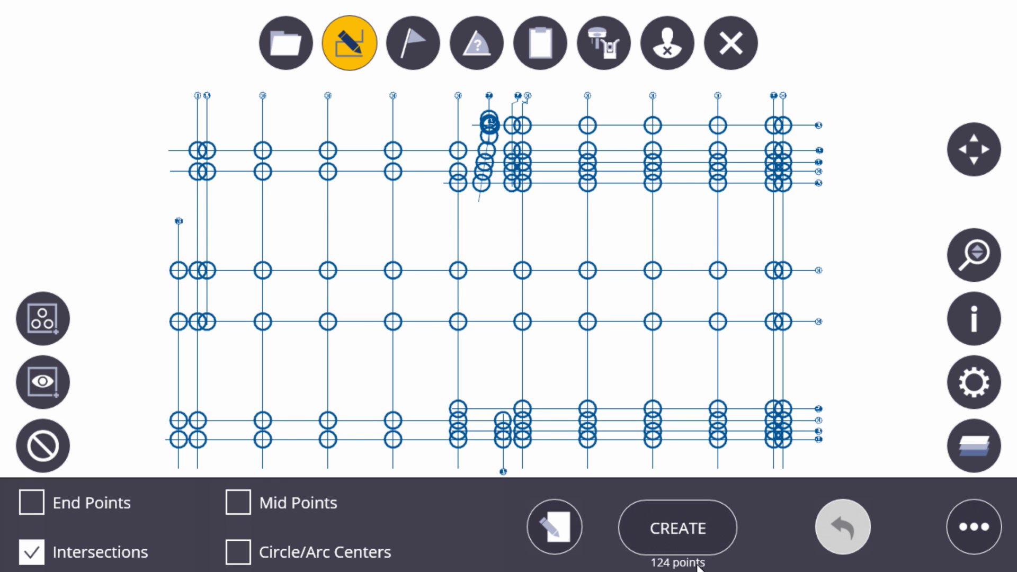
mouse_move(695, 544)
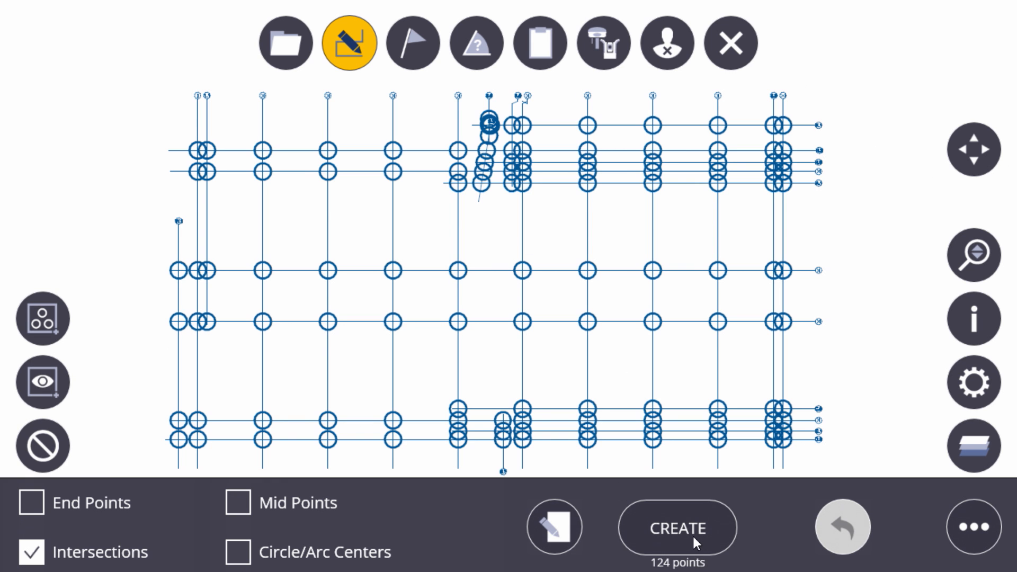
Create the 124 intersection points, including points 143 and 132 on grid lines 7–8.
left_click(677, 527)
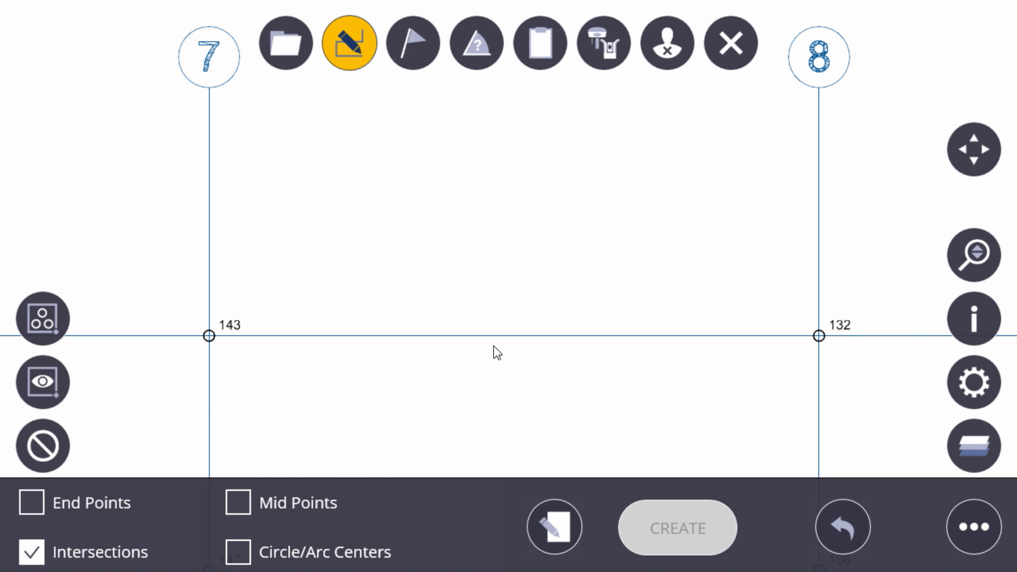
mouse_move(252, 352)
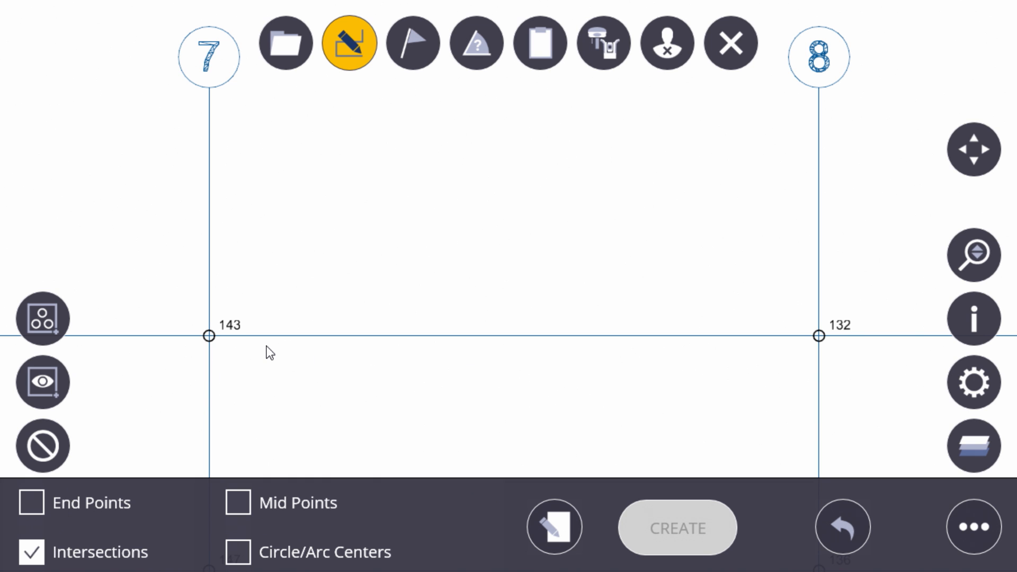
mouse_move(826, 354)
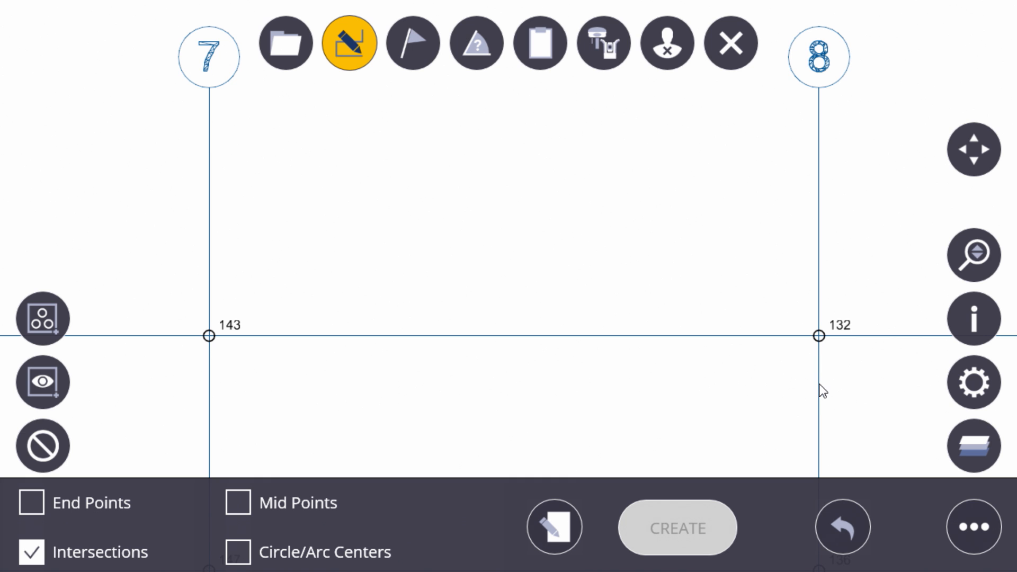
mouse_move(824, 360)
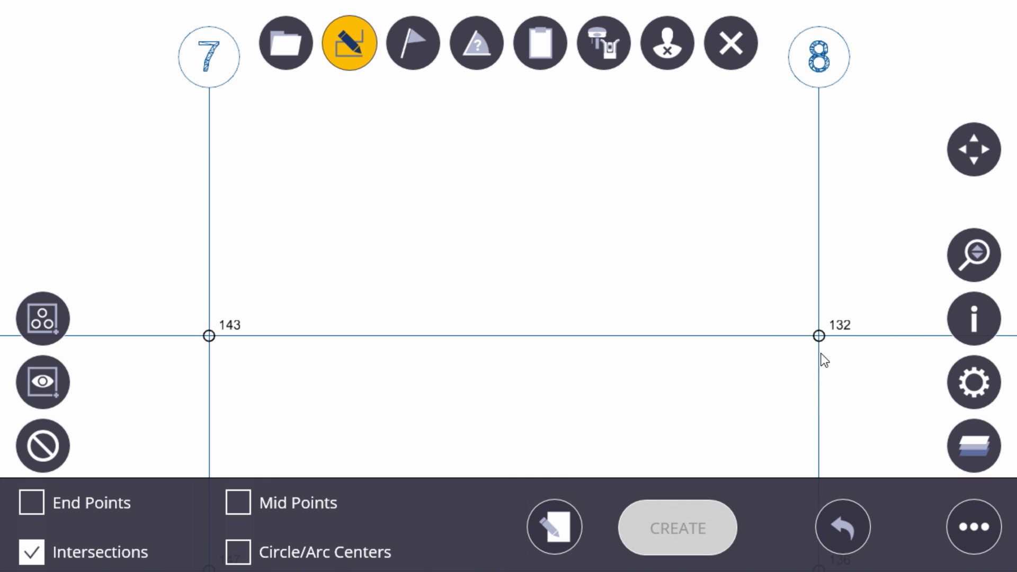
left_click(973, 527)
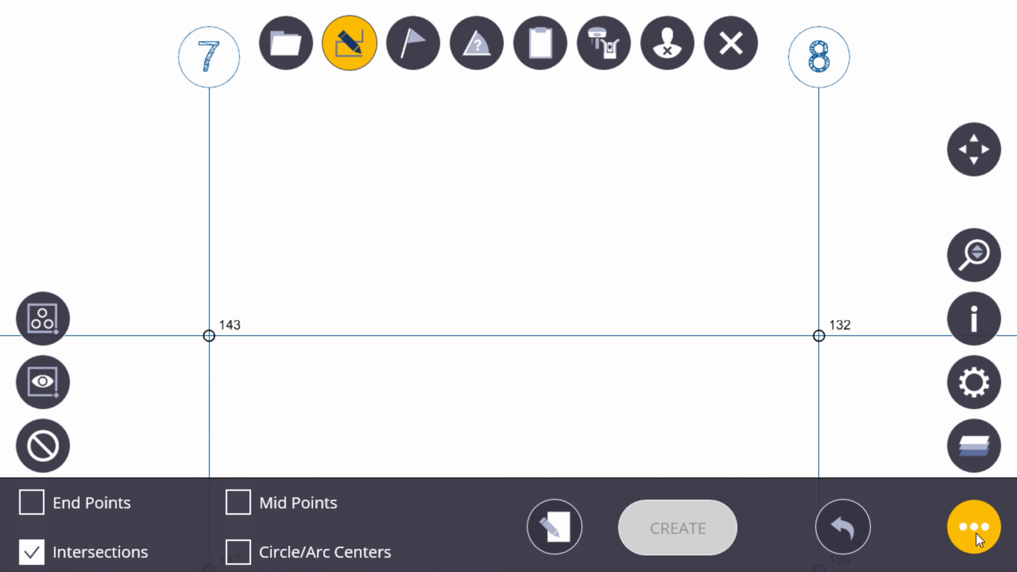
Use the line offset tool between points 143 and 132 with a 4 ft offset.
left_click(972, 527)
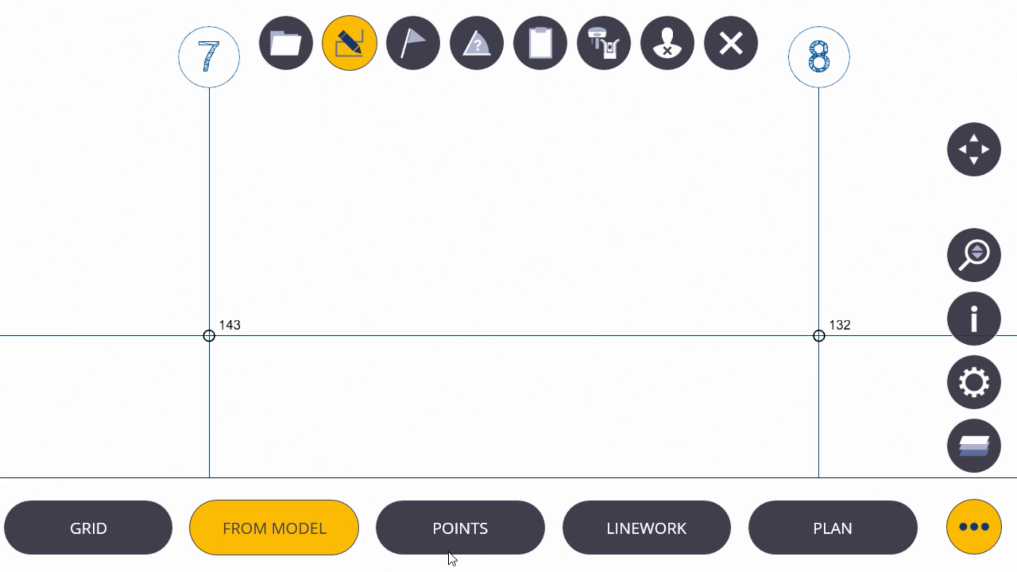
left_click(459, 528)
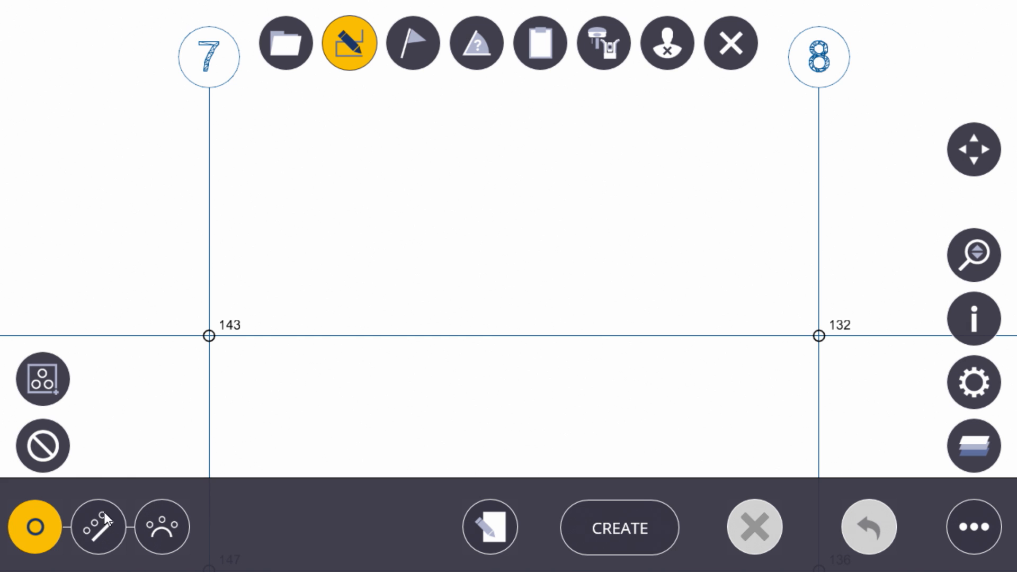
left_click(98, 526)
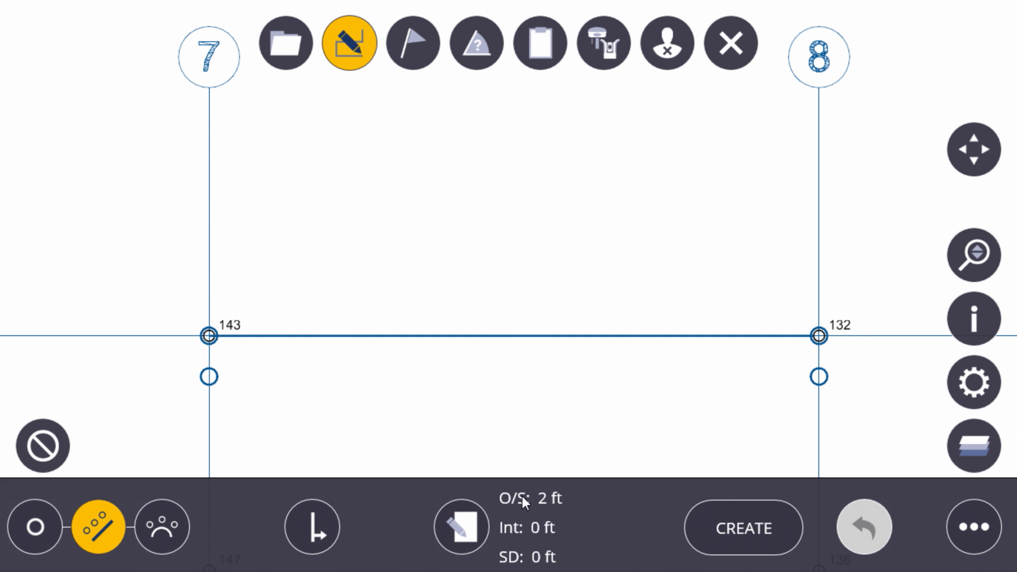
left_click(462, 527)
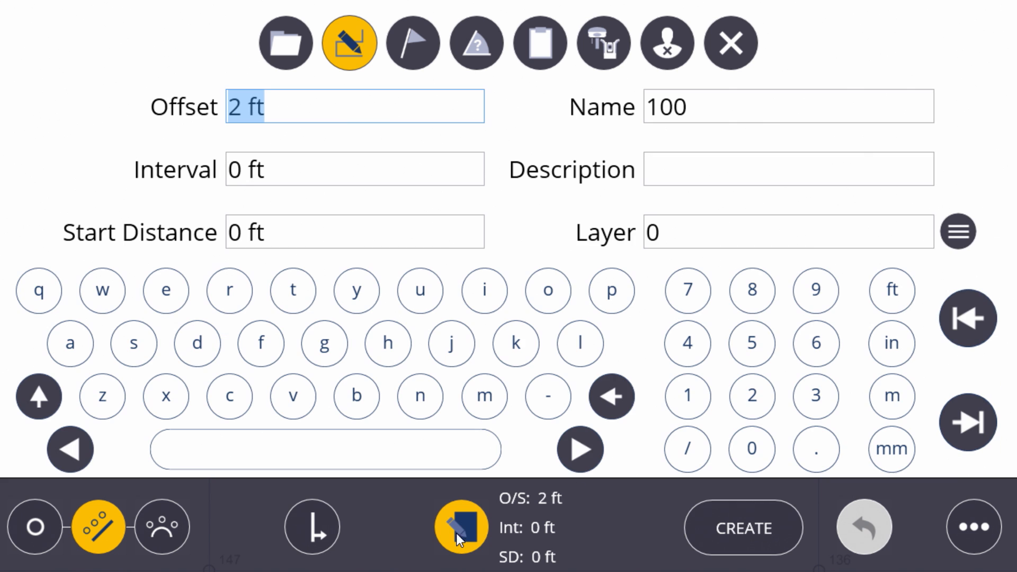
type("4")
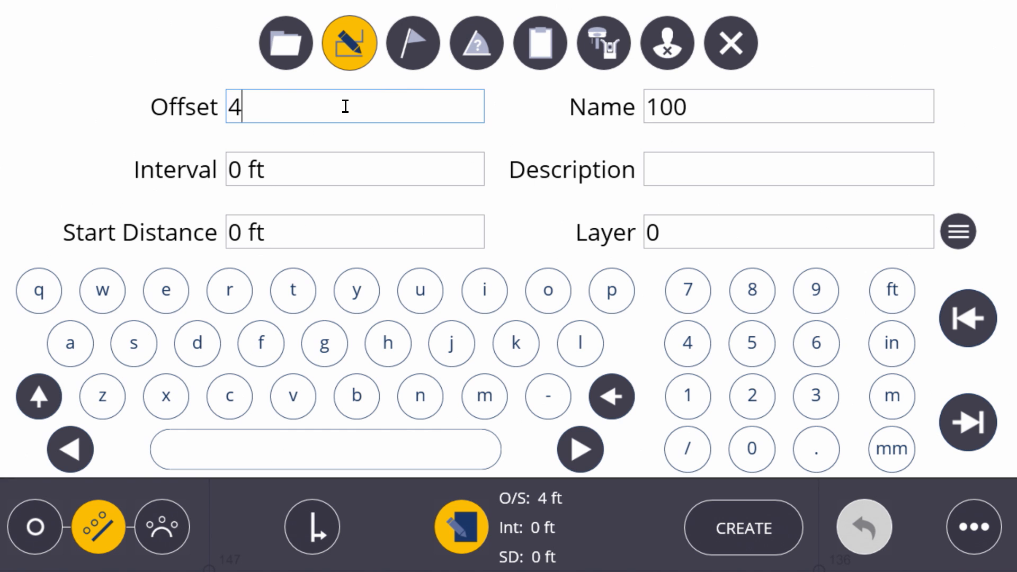
left_click(355, 168)
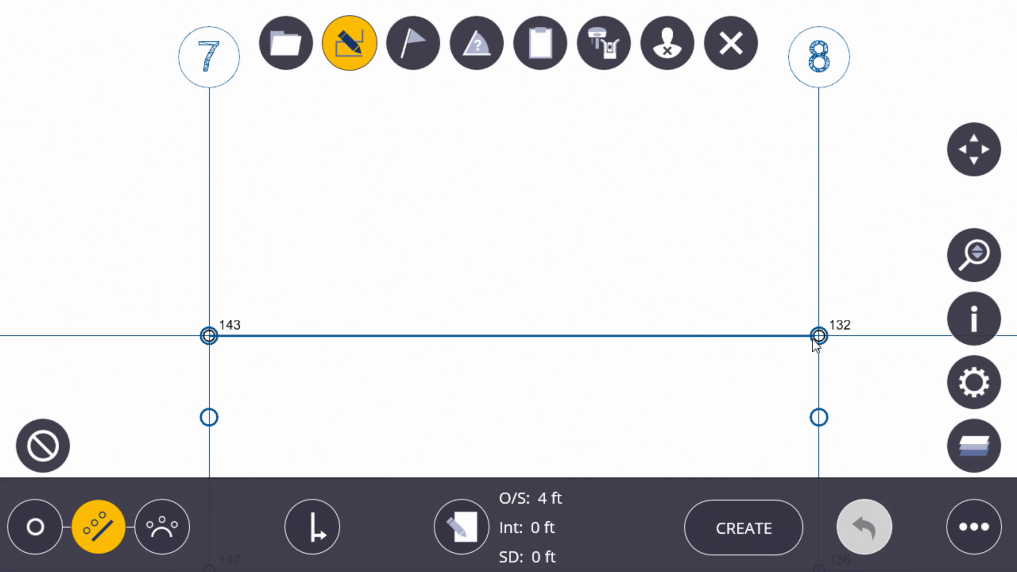
mouse_move(831, 424)
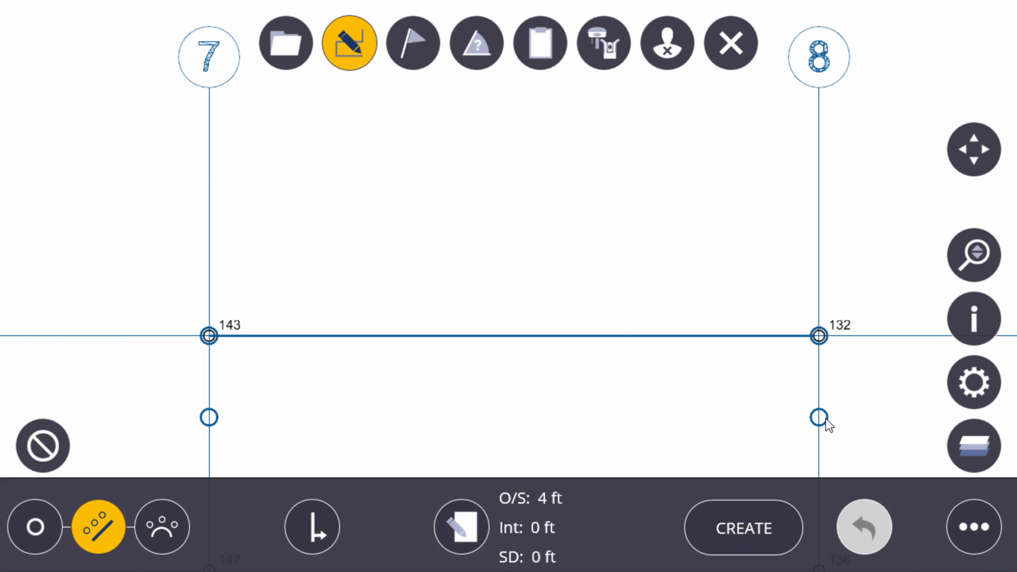
mouse_move(354, 434)
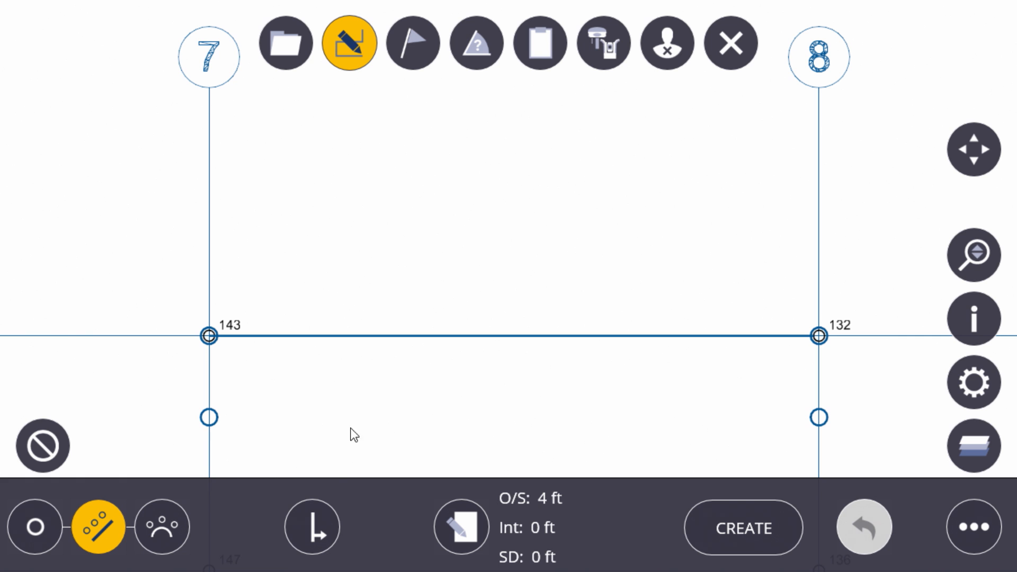
mouse_move(311, 528)
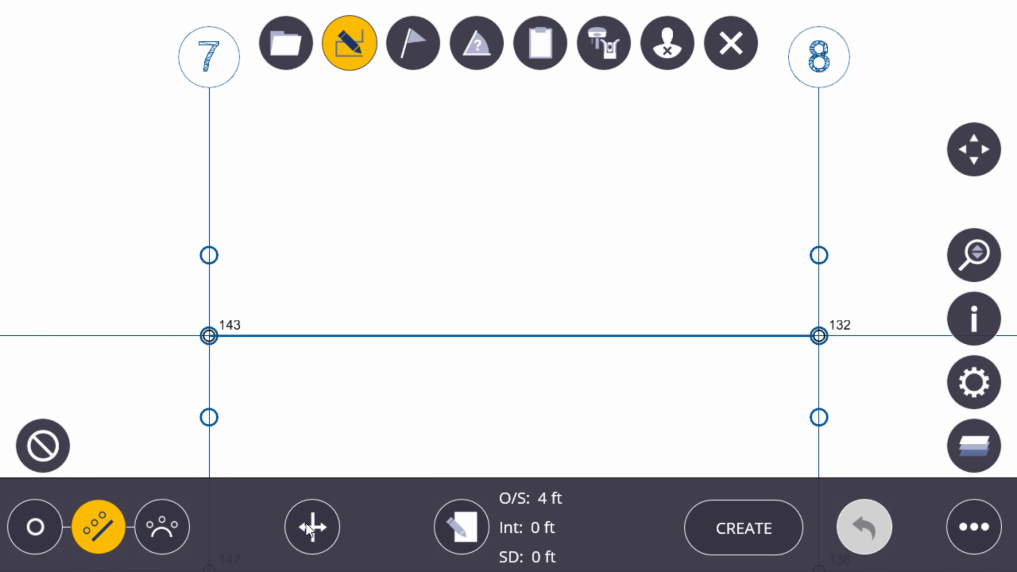
Keep the offset on the lower side only and create points 224 and 225.
left_click(312, 526)
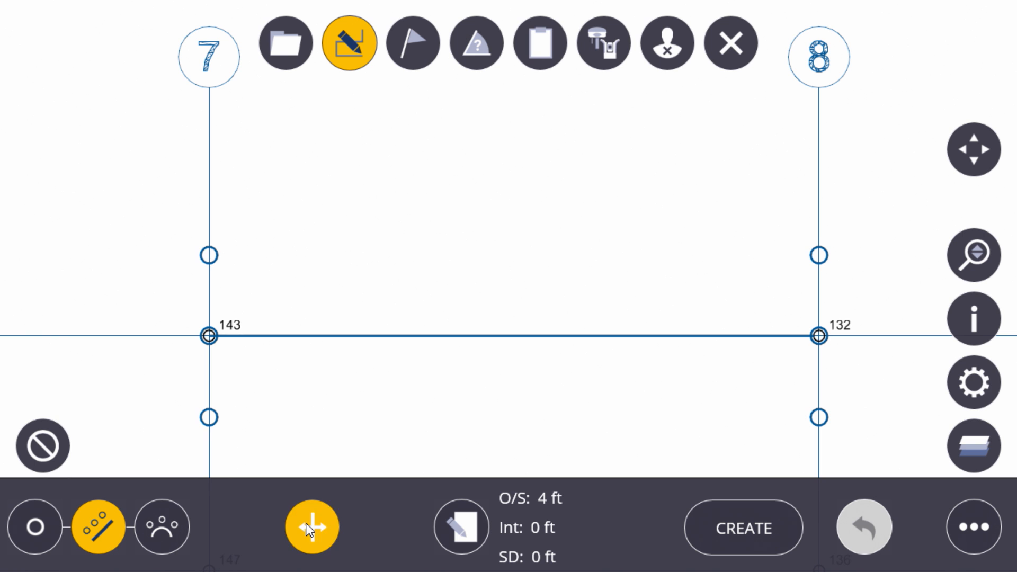
left_click(312, 526)
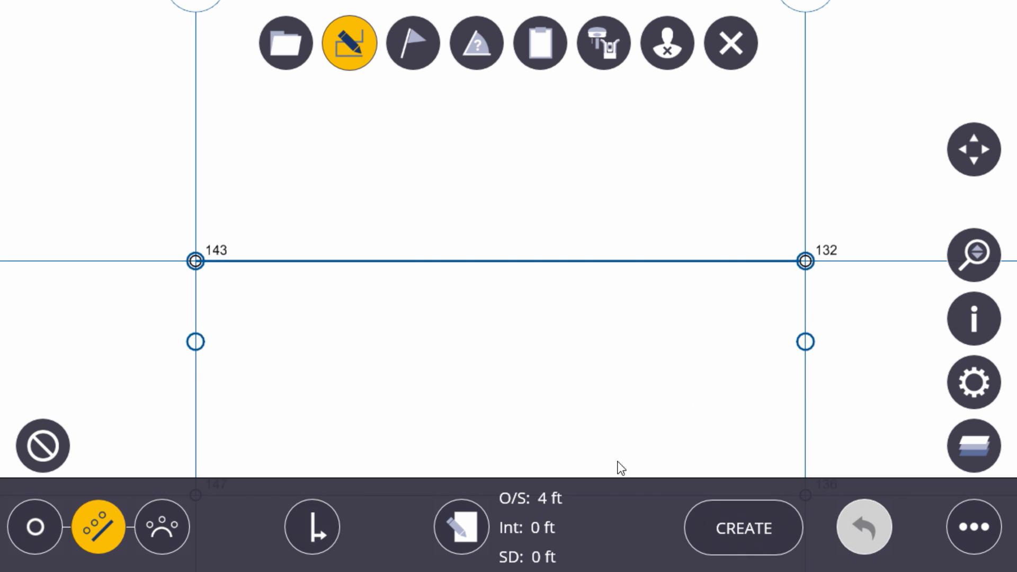
left_click(743, 527)
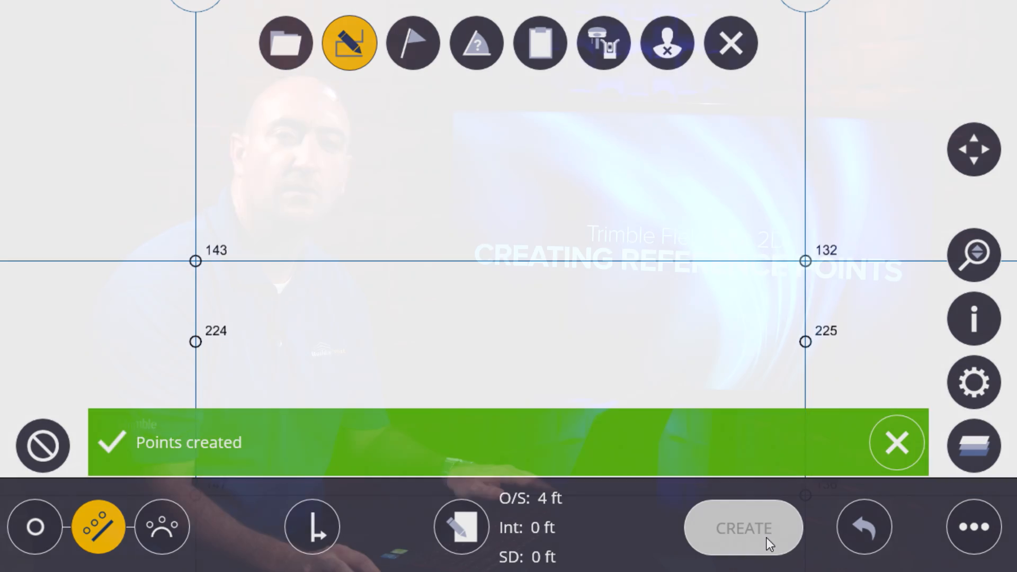